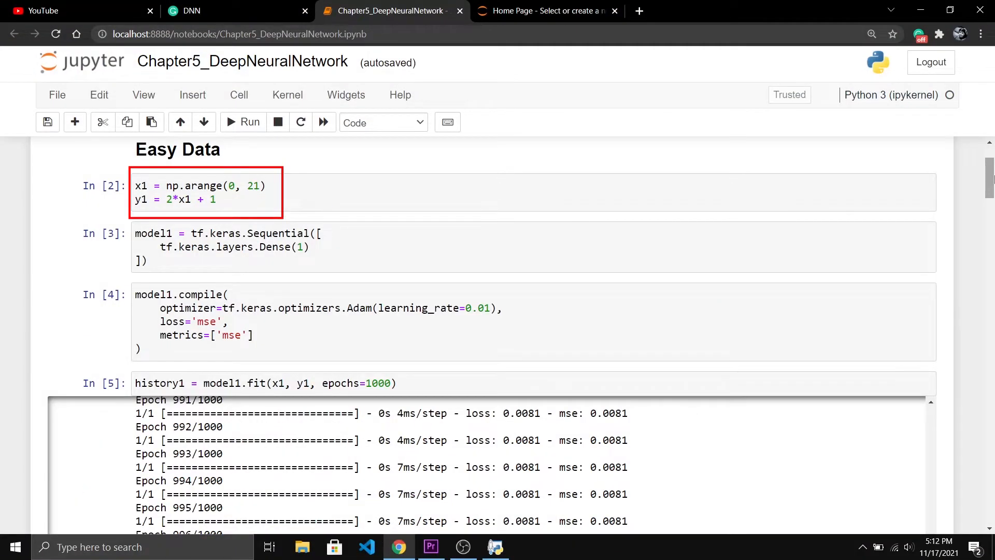
- Browse the machine learning playlist page, scrolling through its listed videos
{"action": "left_click", "coordinate": [240, 248]}
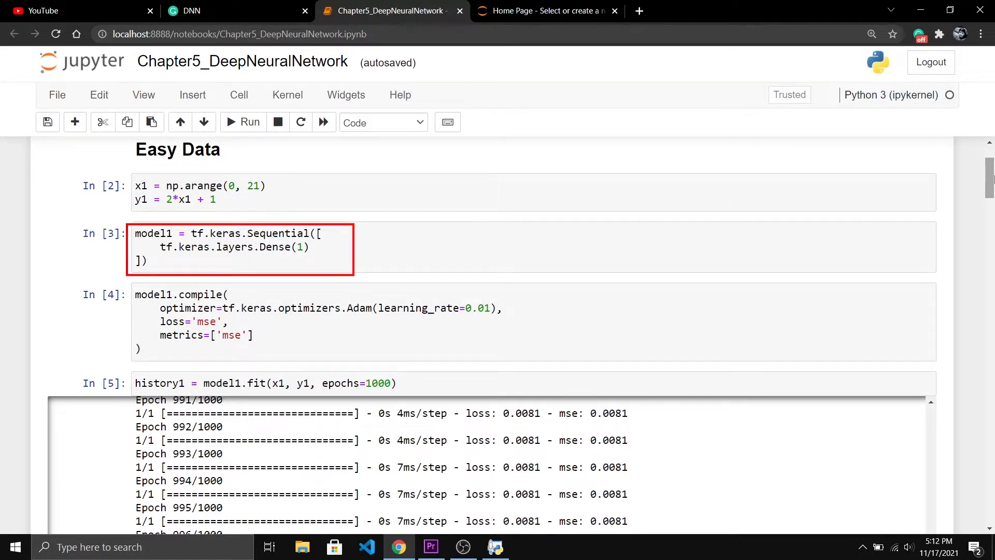
{"action": "scroll", "scroll_direction": "down", "scroll_amount": 3}
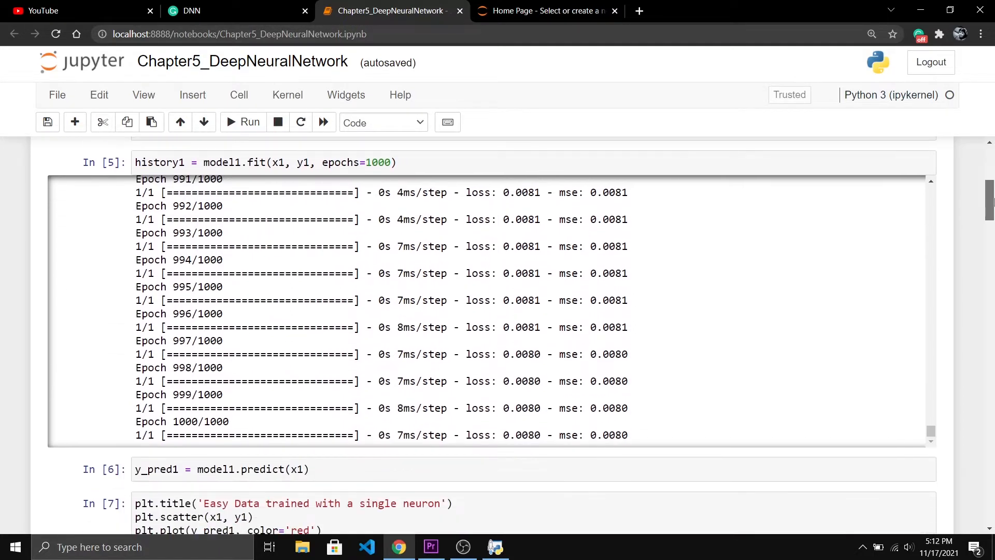
{"action": "scroll", "scroll_direction": "down", "scroll_amount": 3}
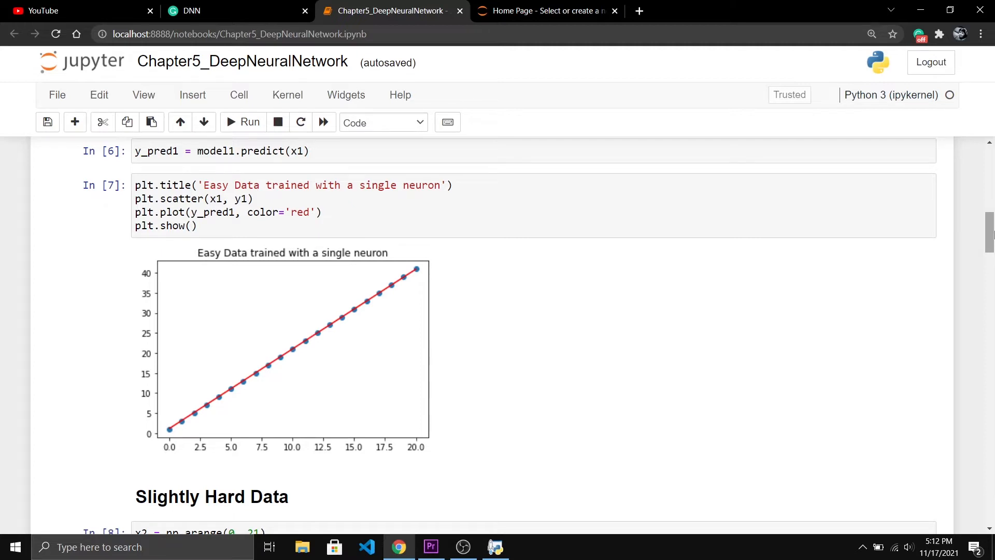
{"action": "scroll", "scroll_direction": "down", "scroll_amount": 3}
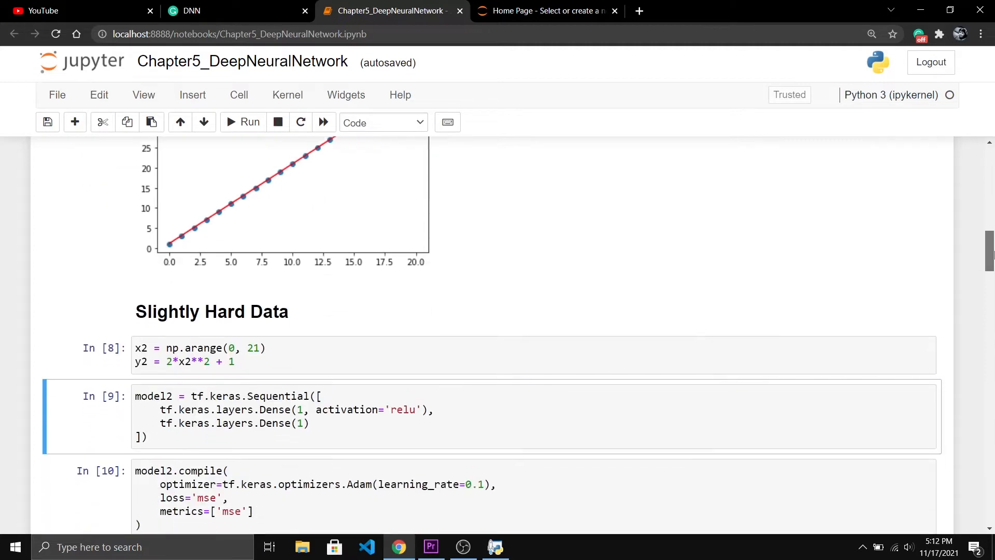
{"action": "scroll", "scroll_direction": "down", "scroll_amount": 3}
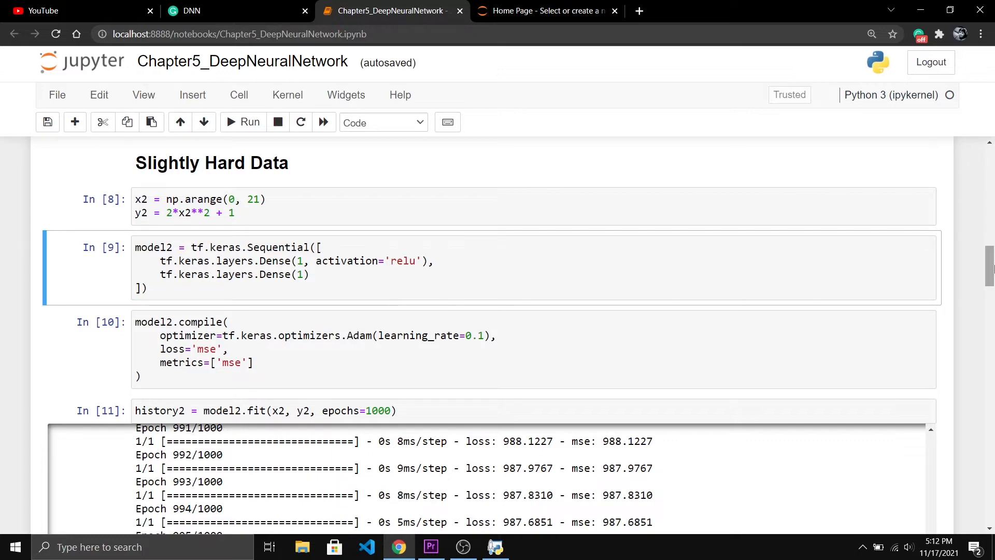
{"action": "scroll", "scroll_direction": "down", "scroll_amount": 3}
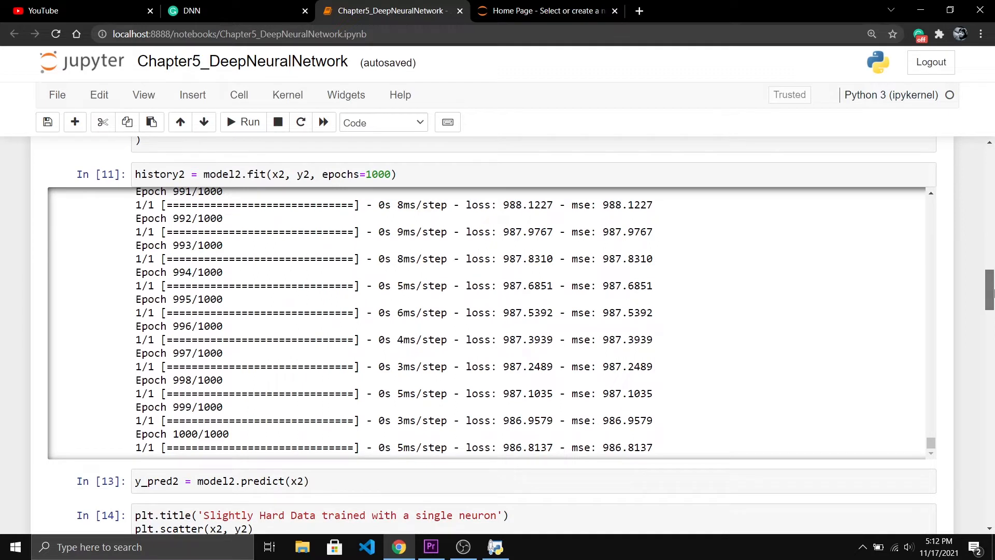
{"action": "scroll", "scroll_direction": "down", "scroll_amount": 3}
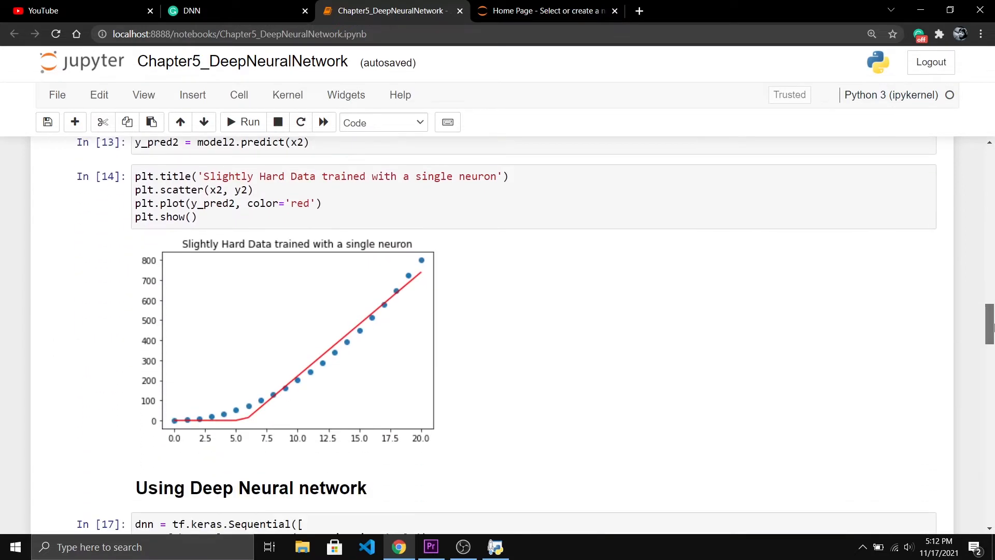
{"action": "scroll", "scroll_direction": "up", "scroll_amount": 3}
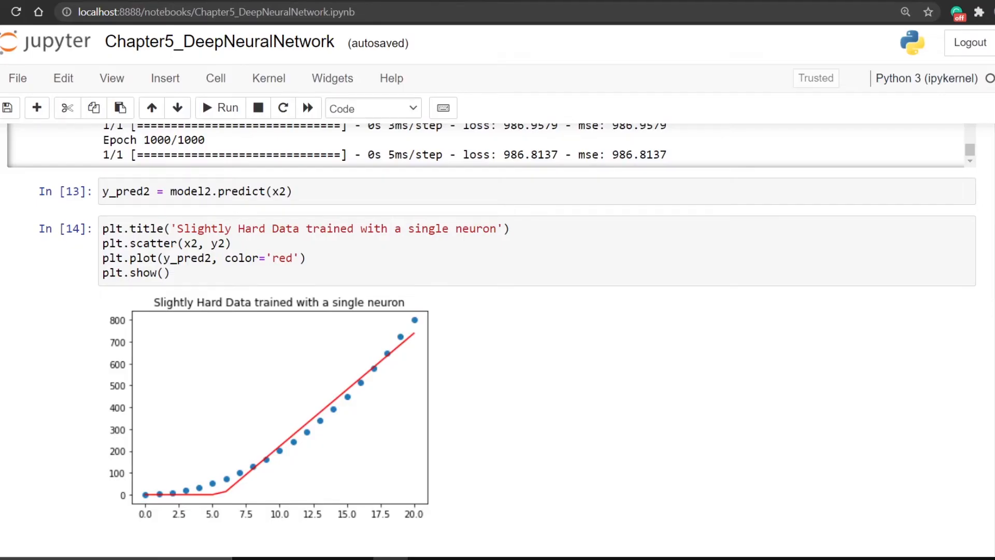
{"action": "scroll", "scroll_direction": "down", "scroll_amount": 3}
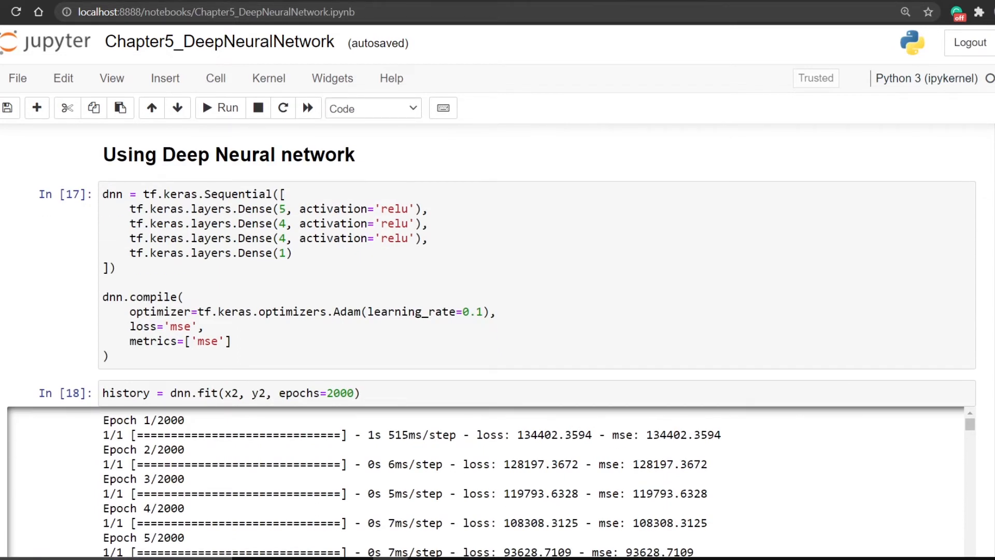
{"action": "double_click", "coordinate": [216, 194]}
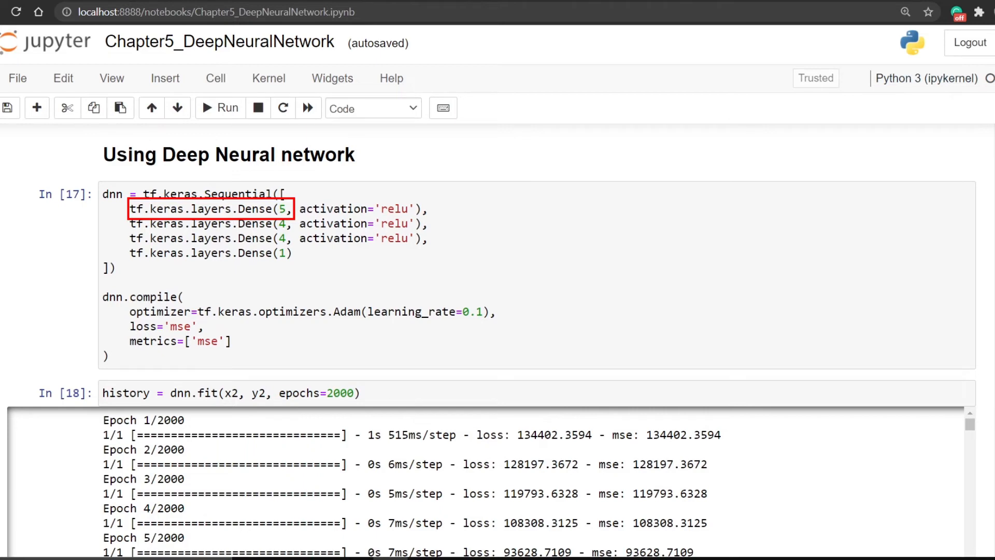
{"action": "left_click", "coordinate": [211, 223]}
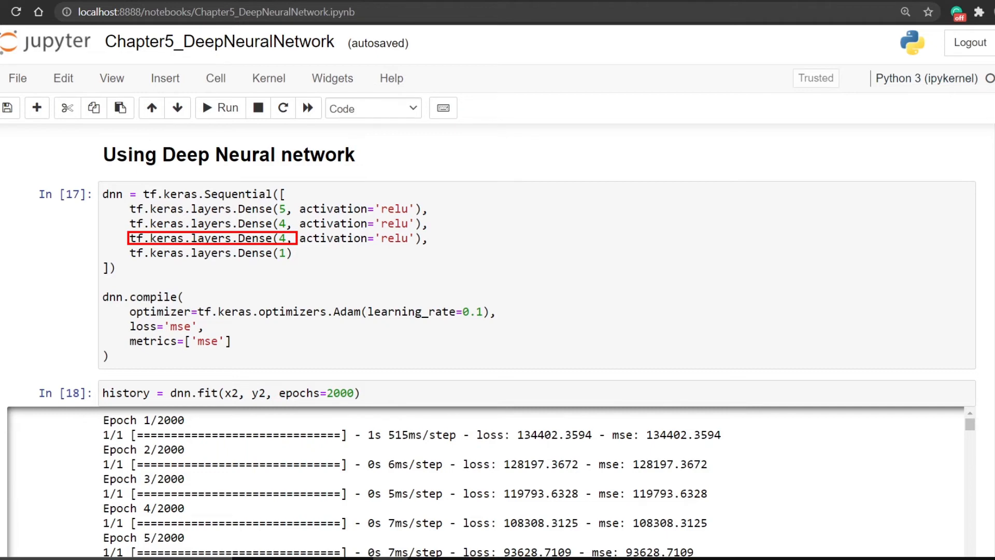
{"action": "left_click", "coordinate": [209, 253]}
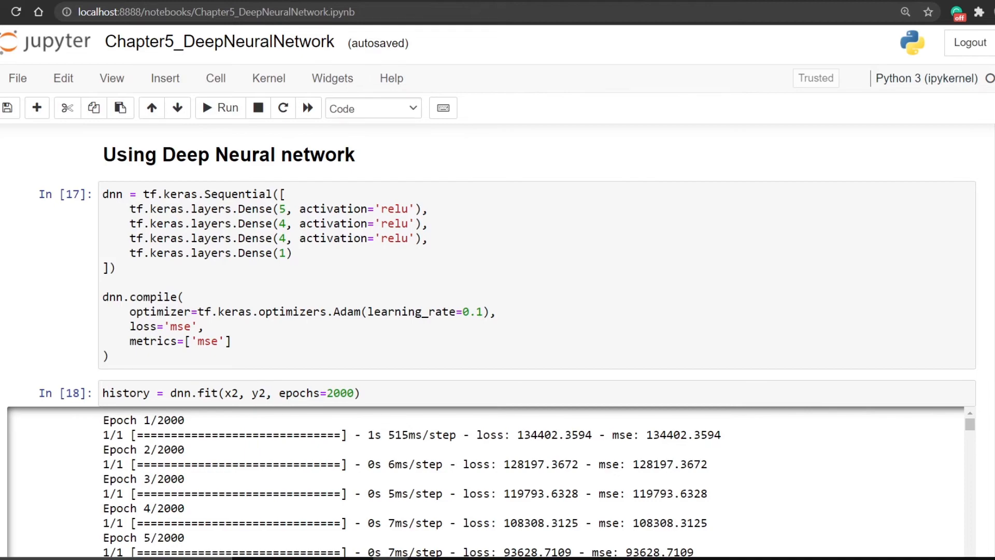
- Go from the playlist to the creator's channel page showing its uploaded videos
{"action": "scroll", "scroll_direction": "down", "scroll_amount": 3}
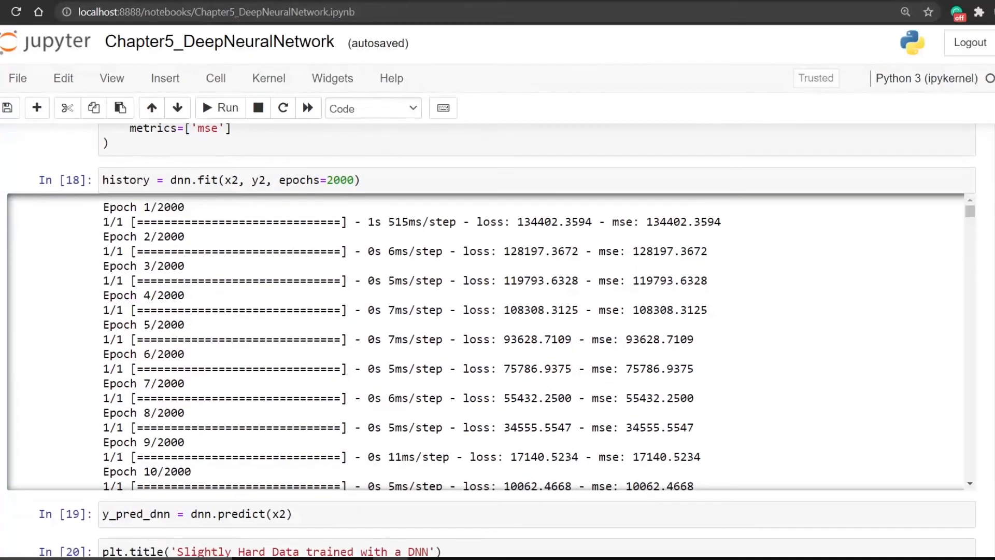
{"action": "scroll", "scroll_direction": "down", "scroll_amount": 3}
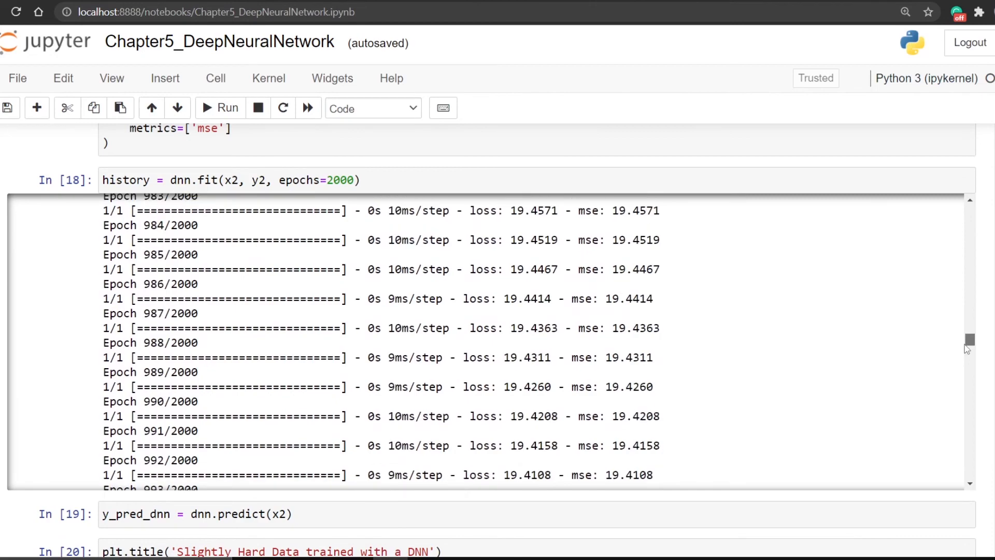
{"action": "scroll", "scroll_direction": "down", "scroll_amount": 3}
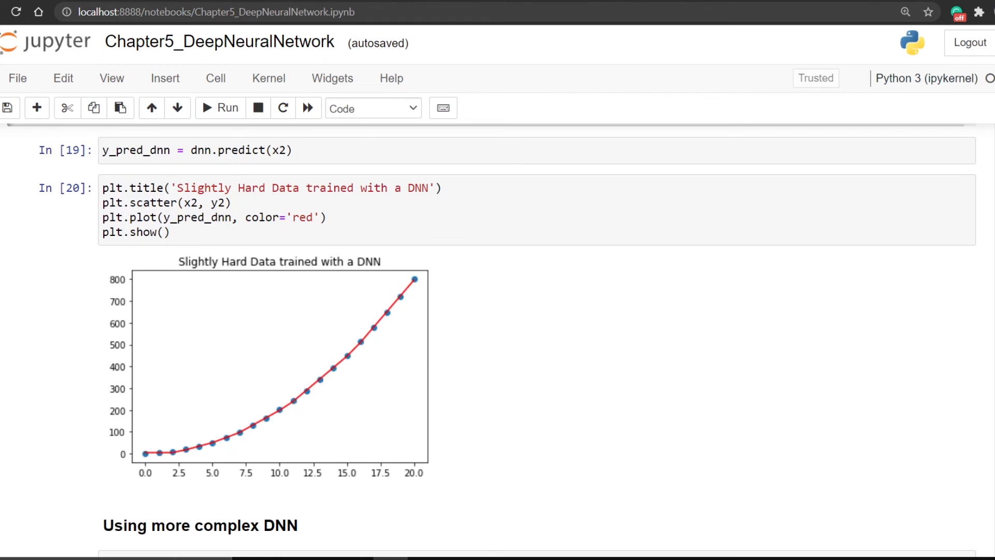
{"action": "scroll", "scroll_direction": "down", "scroll_amount": 3}
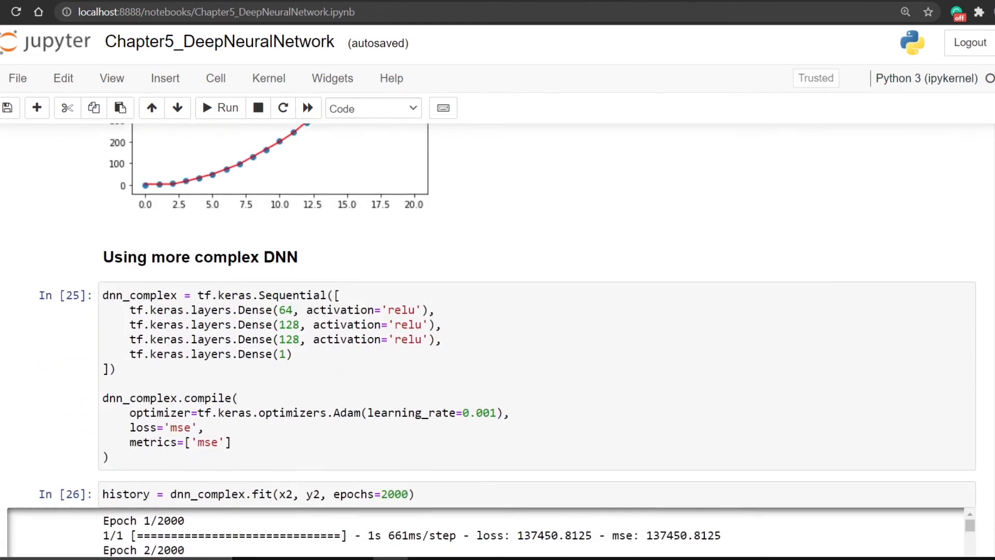
{"action": "scroll", "scroll_direction": "down", "scroll_amount": 3}
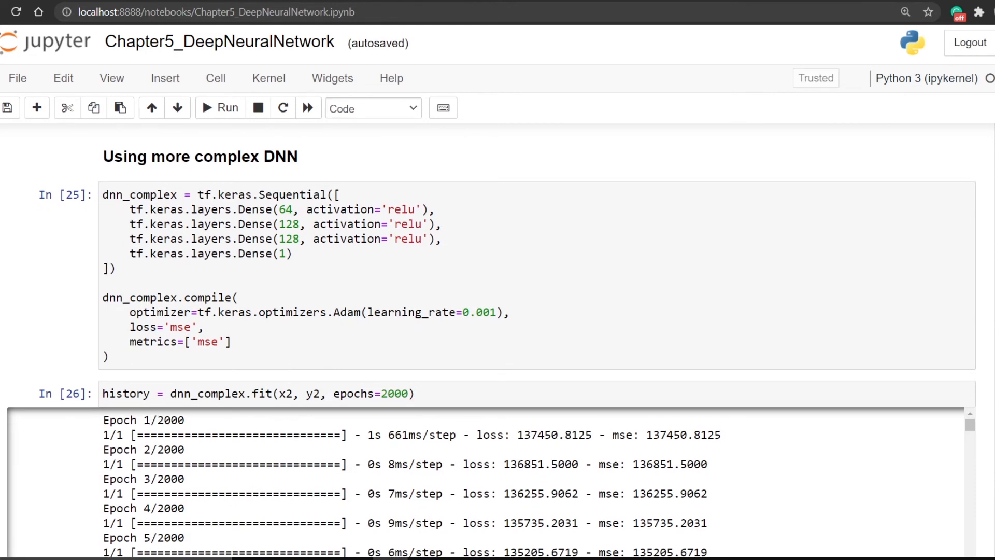
{"action": "scroll", "scroll_direction": "down", "scroll_amount": 3}
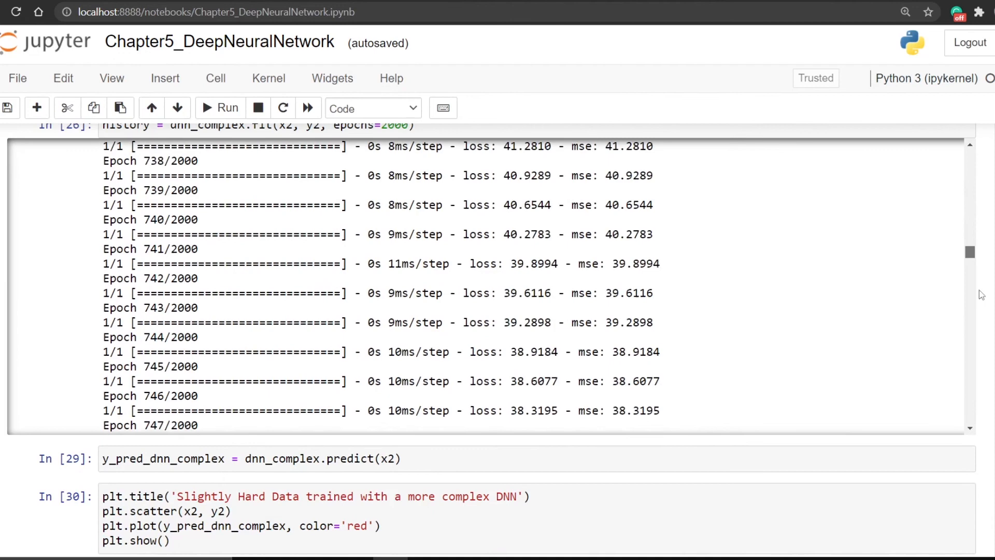
{"action": "scroll", "scroll_direction": "down", "scroll_amount": 3}
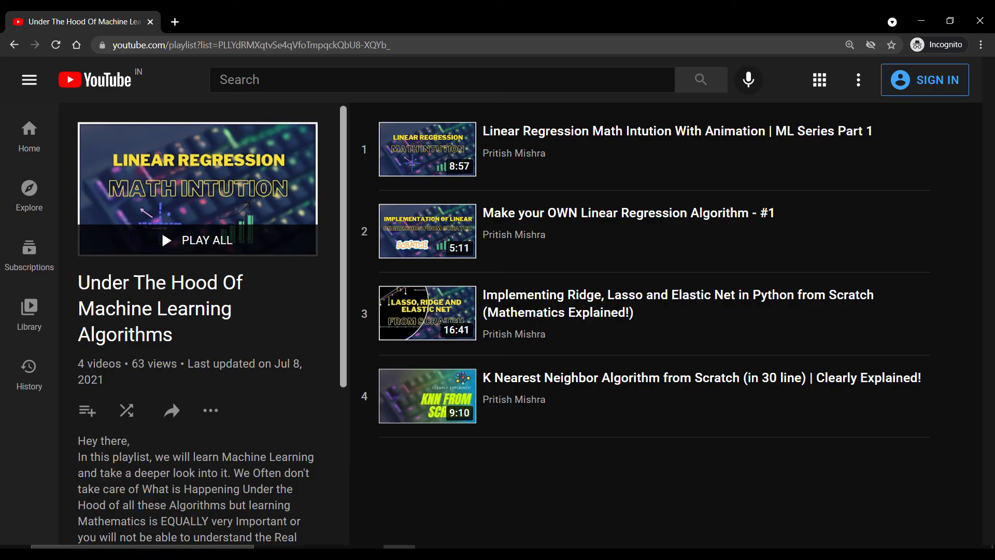
{"action": "left_click", "coordinate": [512, 153]}
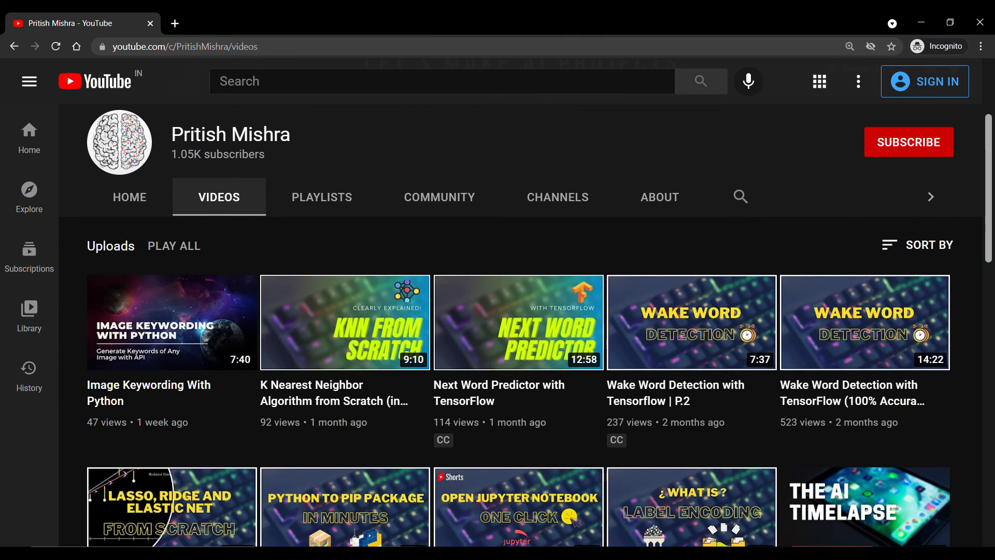